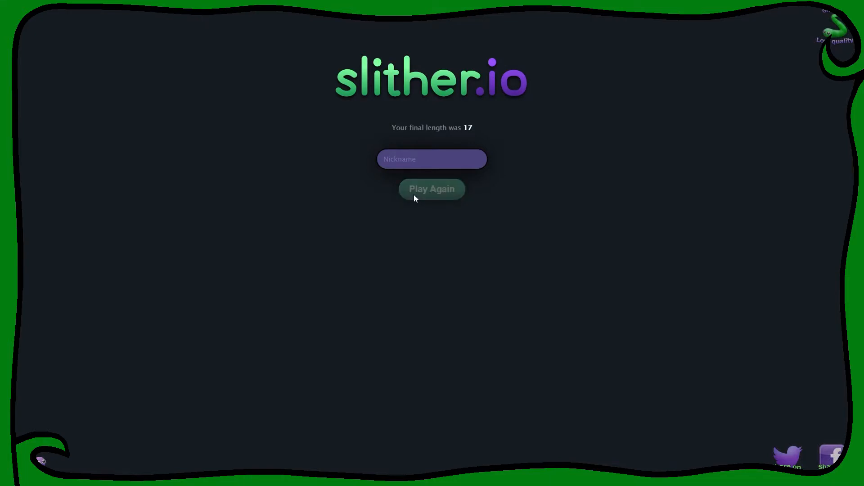
- Reload slither.io to its start screen and switch the browser to full screen with F11
click(431, 189)
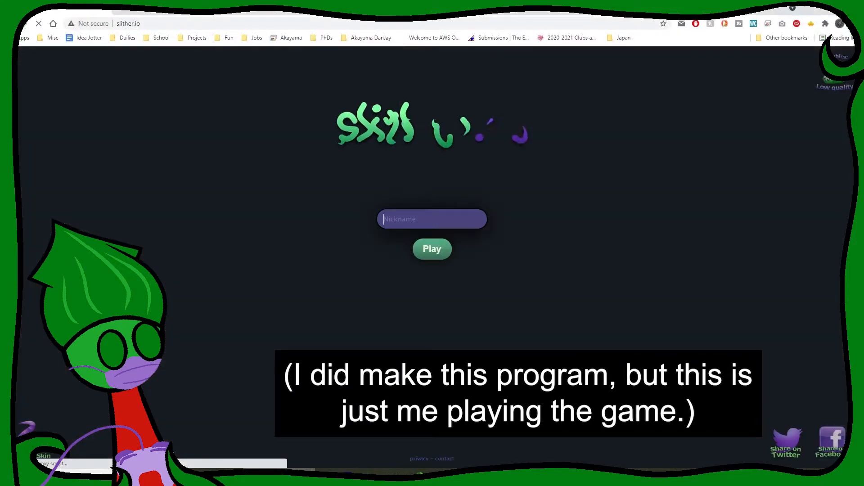
key(f11)
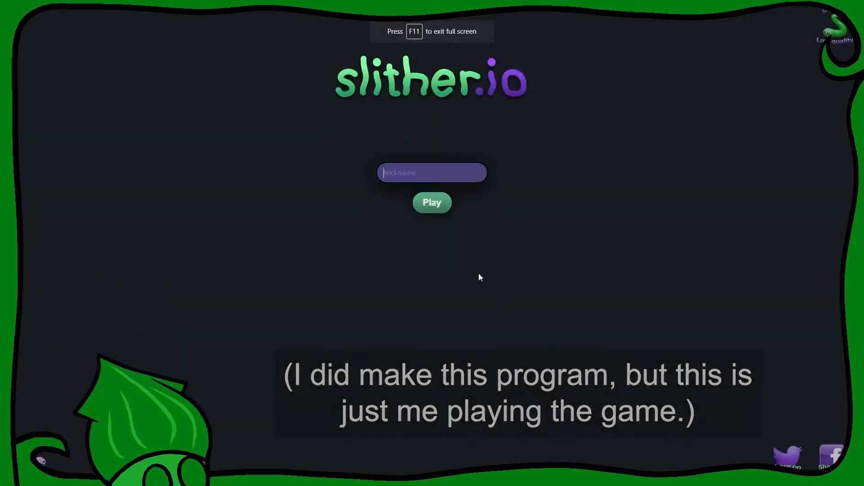
- Start a new round from the Play button and steer the grey snake through the arena
click(431, 202)
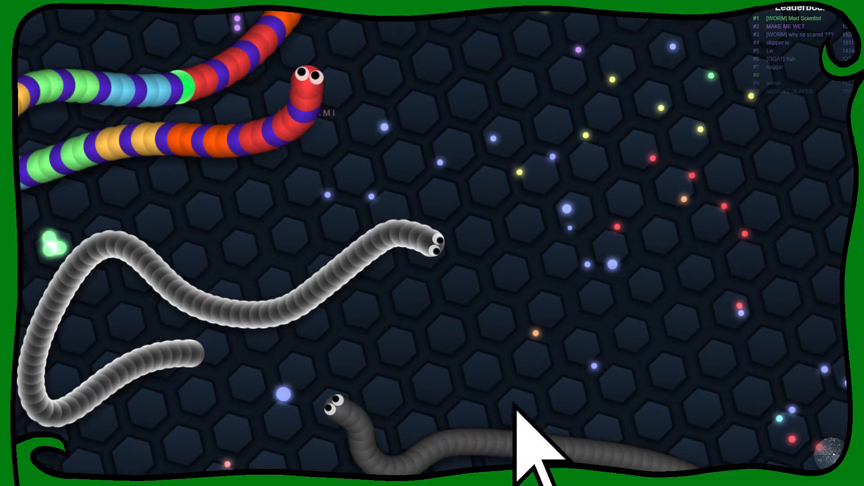
mouse_move(515, 289)
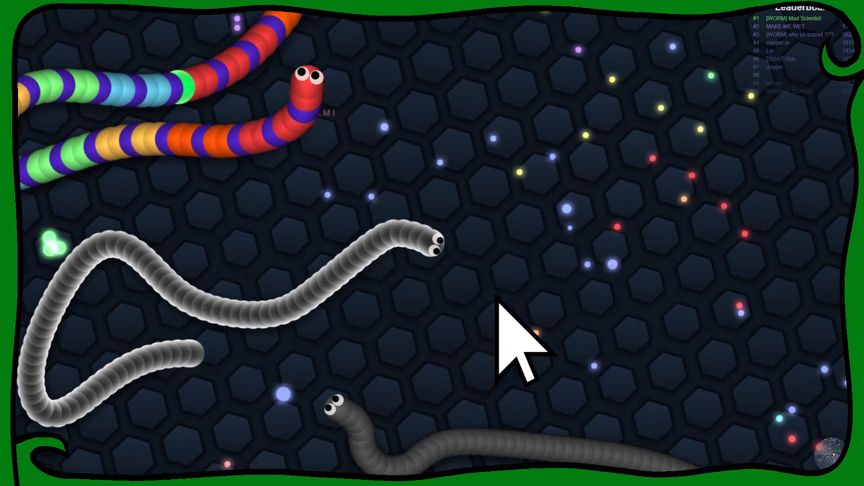
mouse_move(521, 298)
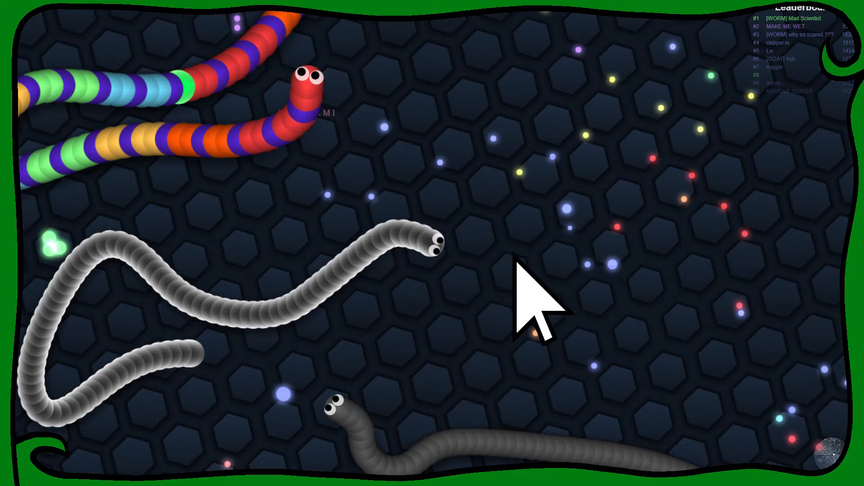
mouse_move(535, 308)
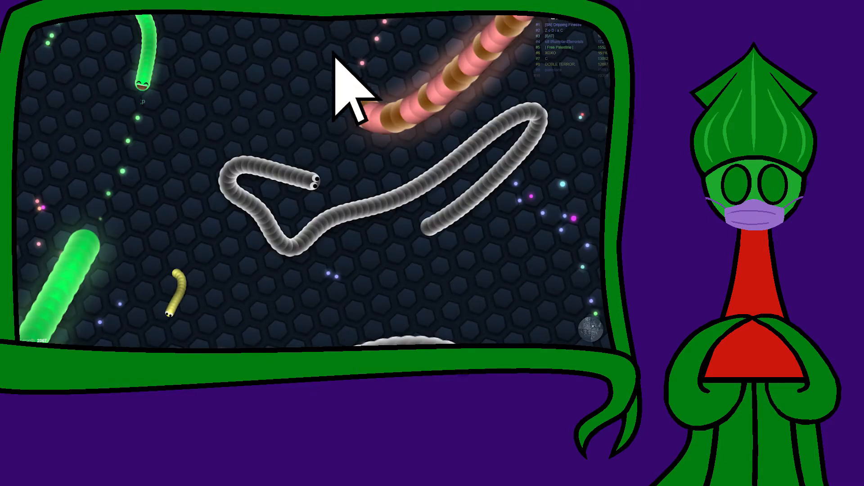
mouse_move(345, 220)
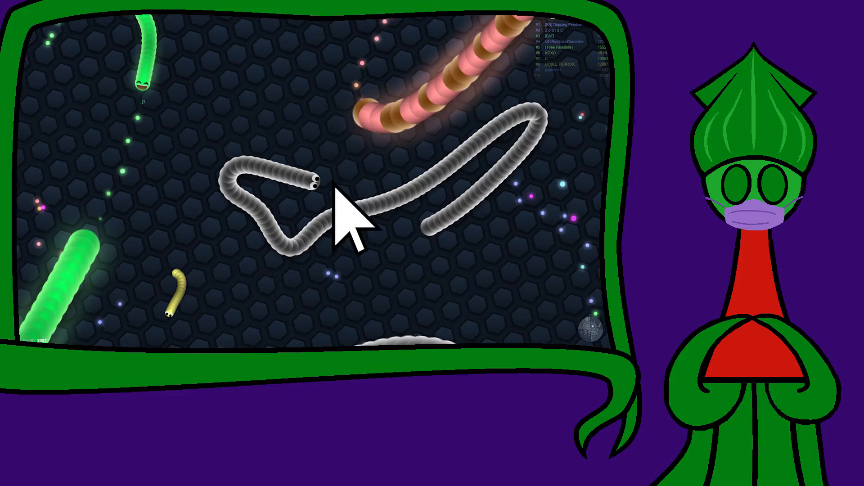
mouse_move(339, 182)
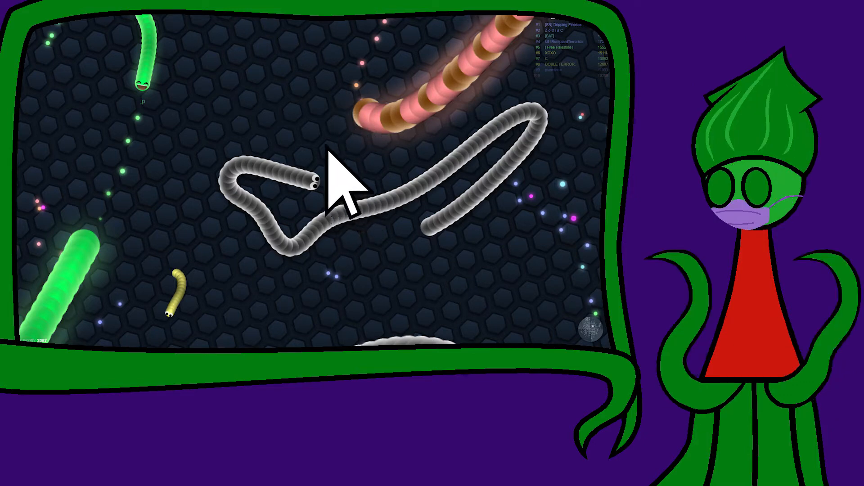
mouse_move(271, 187)
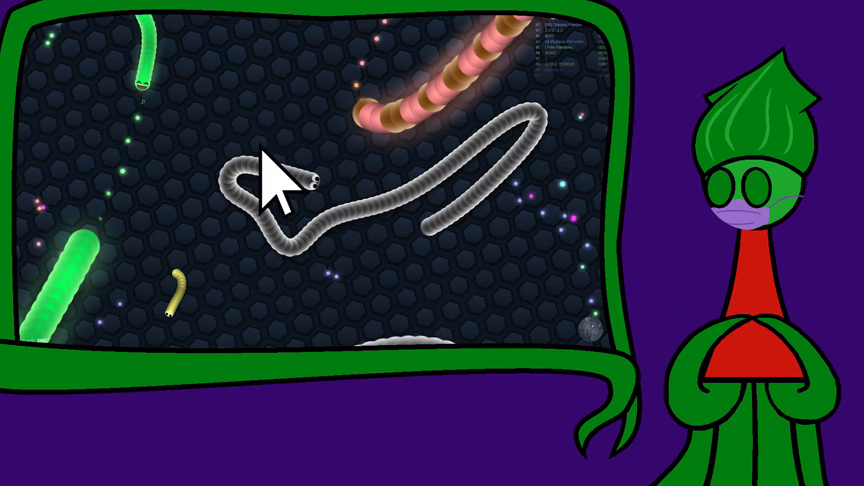
mouse_move(303, 259)
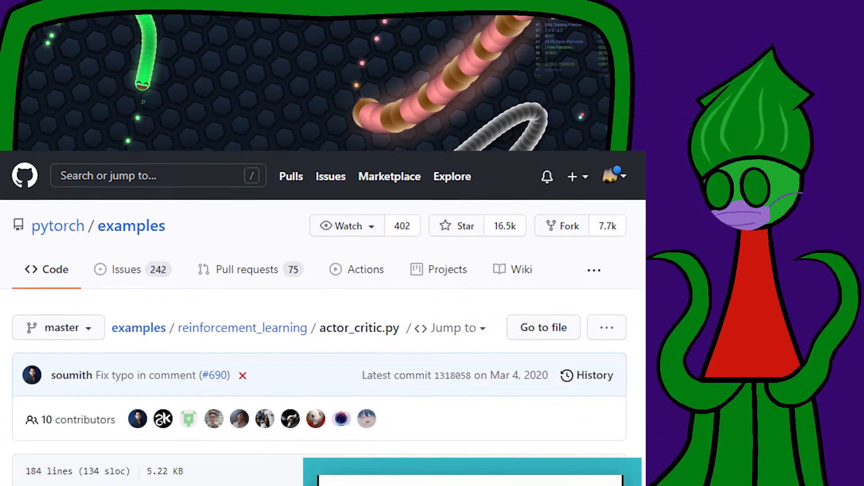
- Scroll actor_critic.py down to the Policy class with its actor and critic layers
scroll(down, 3)
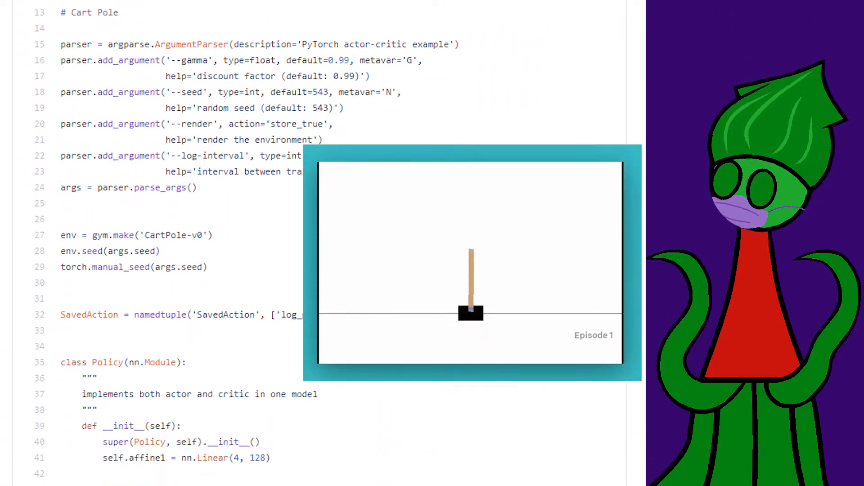
scroll(down, 3)
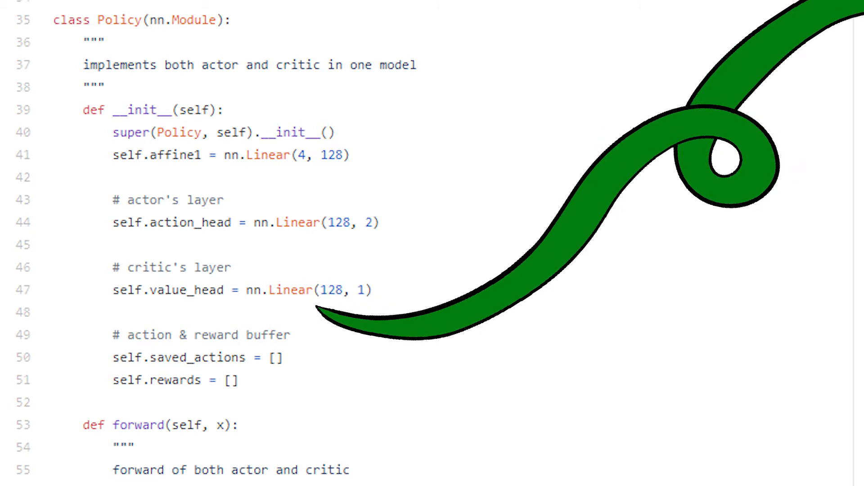
- Scroll past forward, select_action and finish_episode to the main training loop
scroll(down, 3)
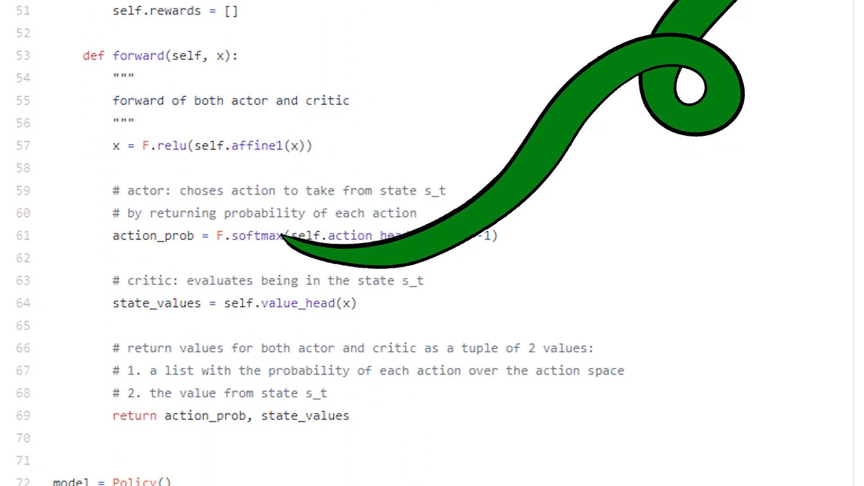
scroll(down, 3)
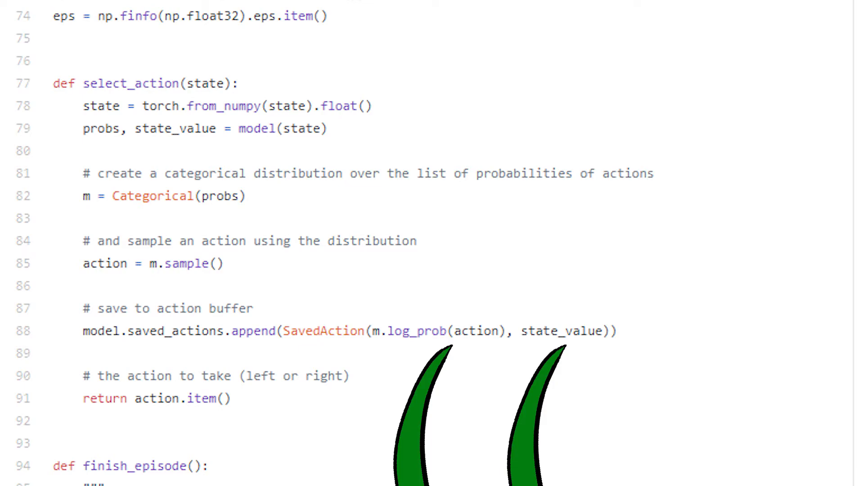
scroll(down, 3)
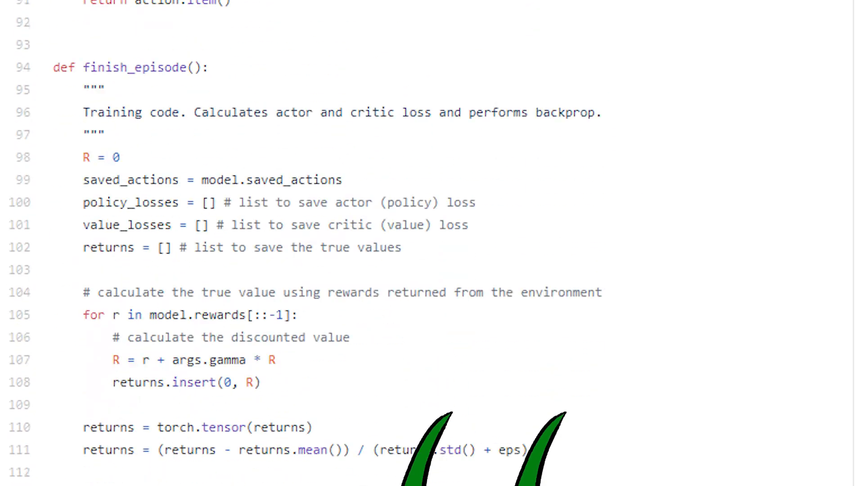
scroll(down, 3)
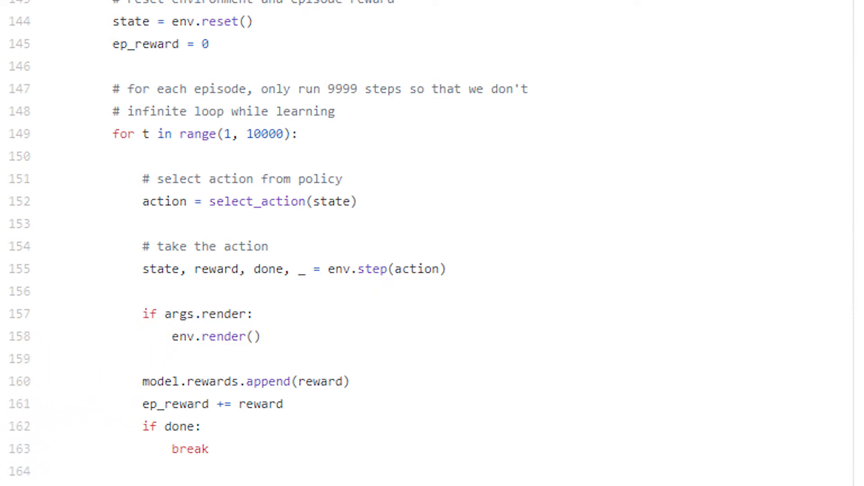
- Scroll back to finish_episode lines 113–134 showing loss.backward(), optimizer.step() and buffer reset
scroll(up, 3)
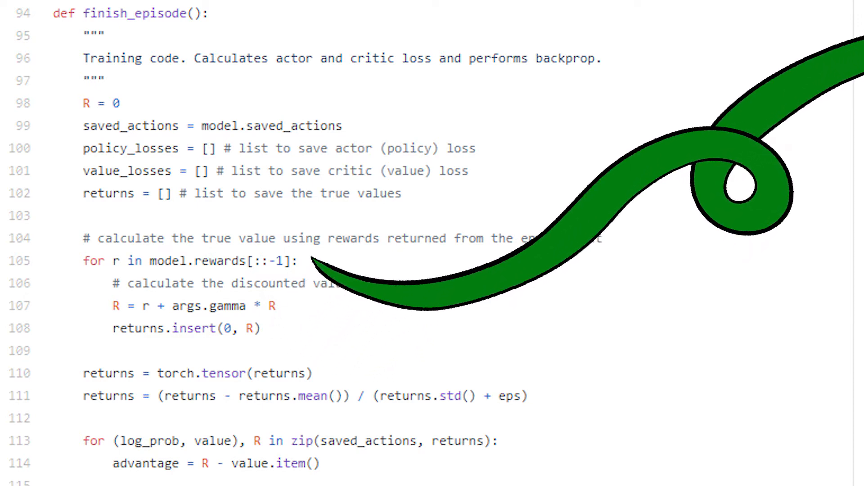
scroll(down, 3)
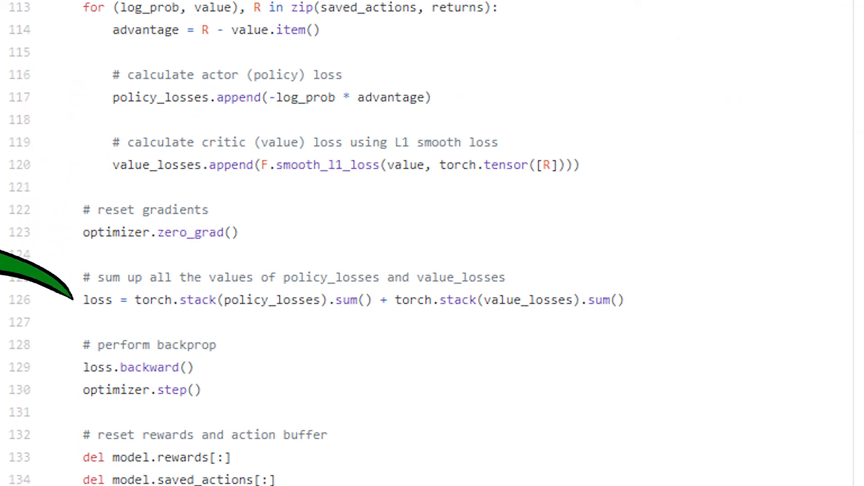
mouse_move(44, 363)
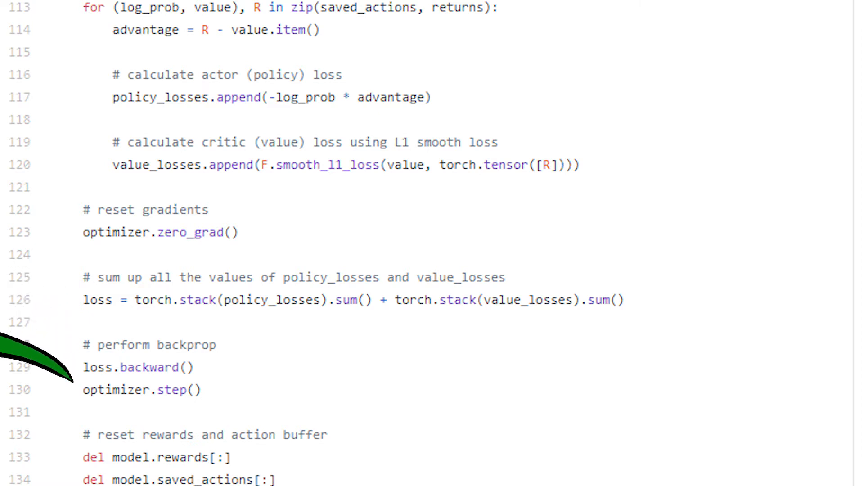